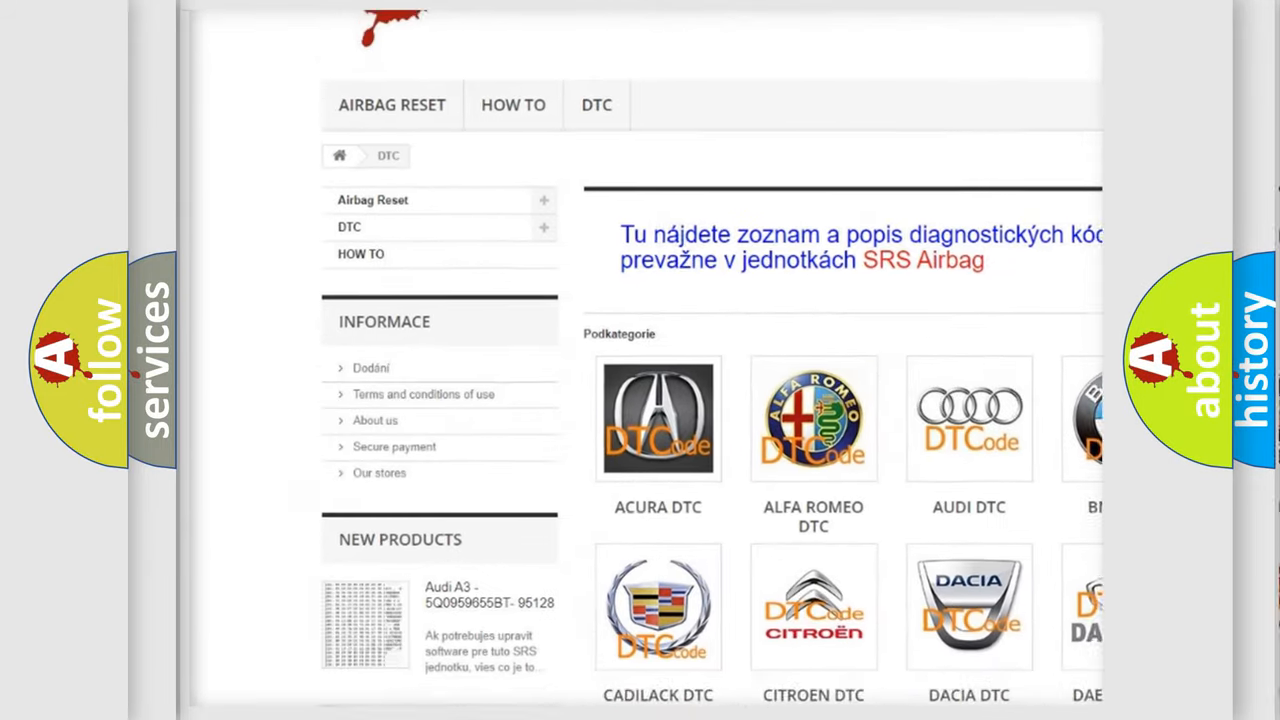
scroll("down", 3)
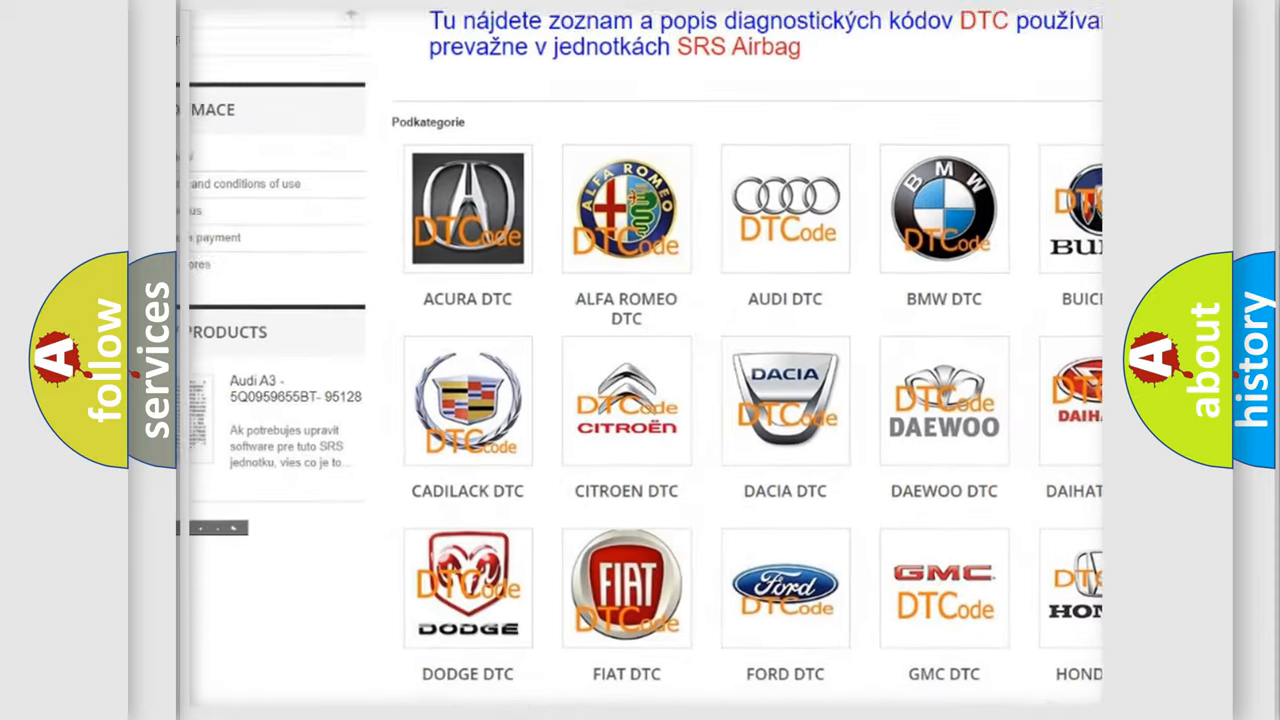
scroll("down", 3)
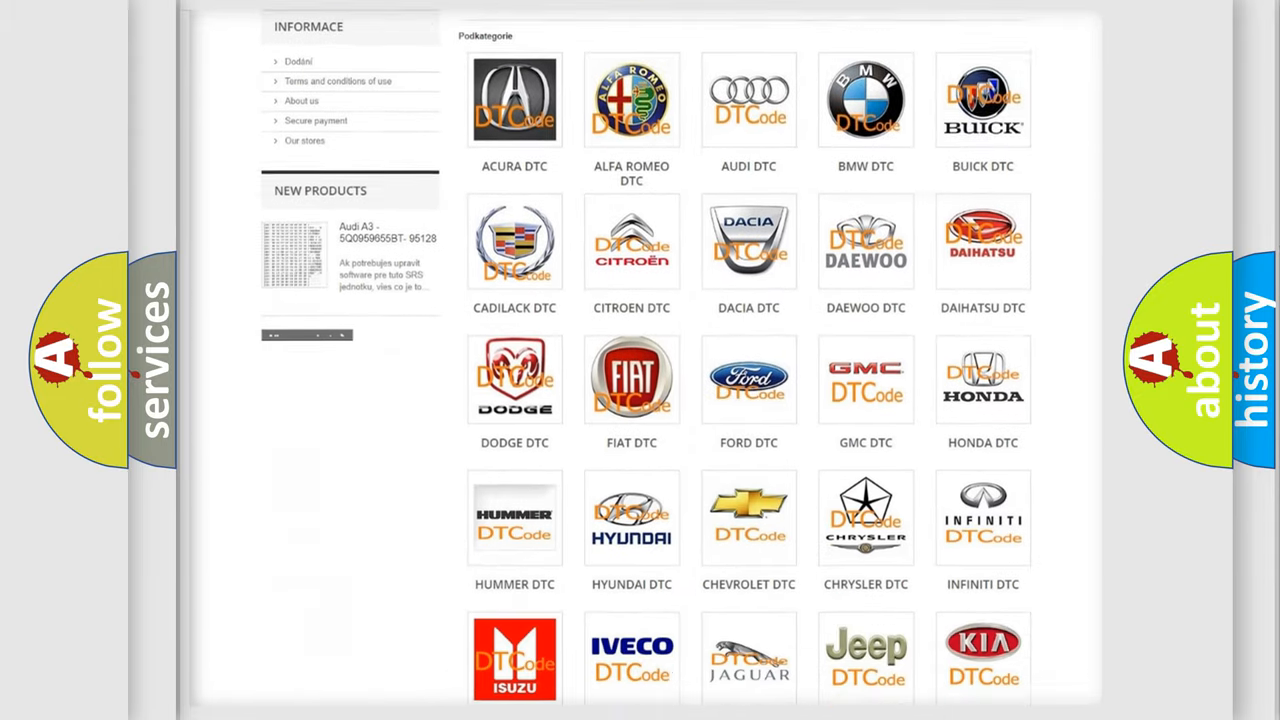
scroll("down", 3)
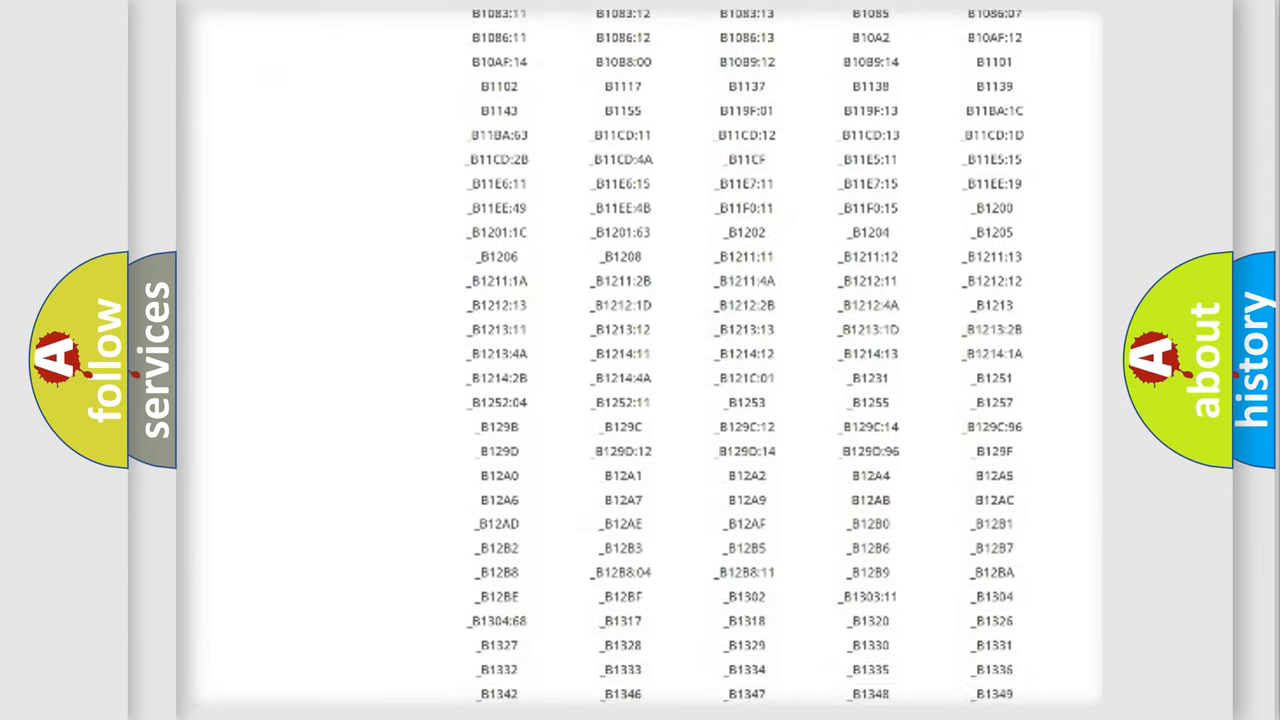
scroll("down", 3)
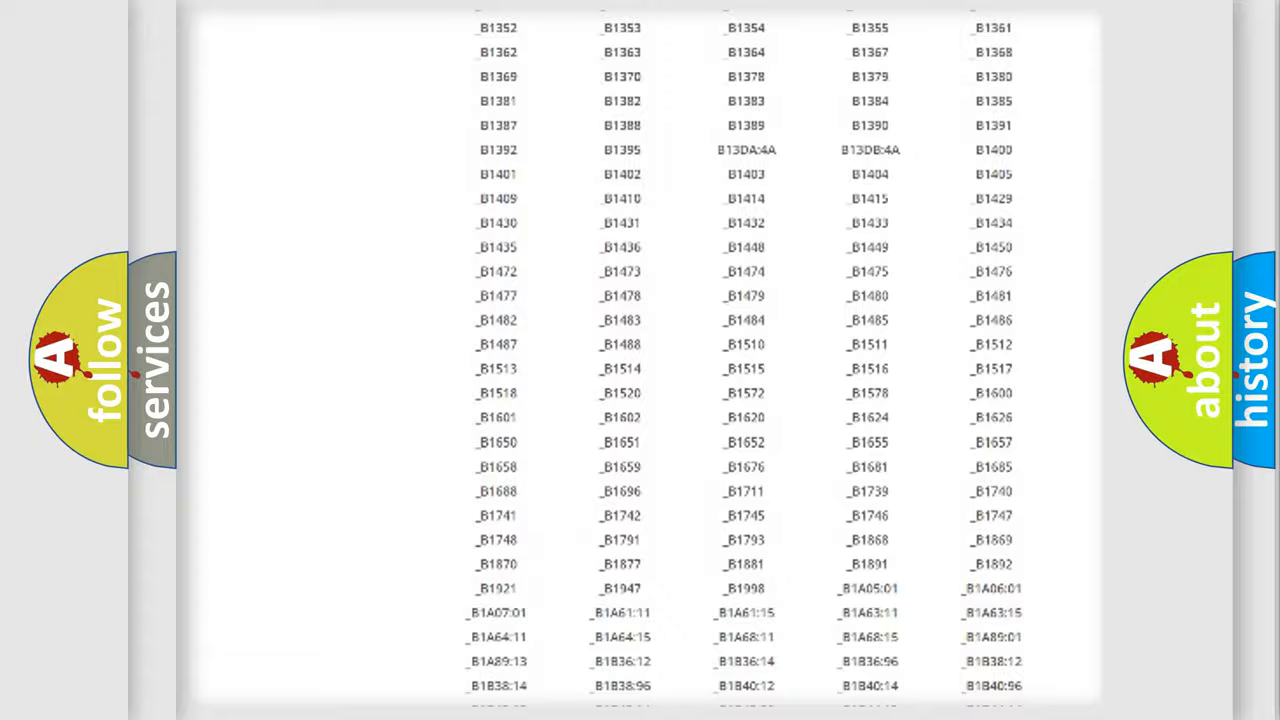